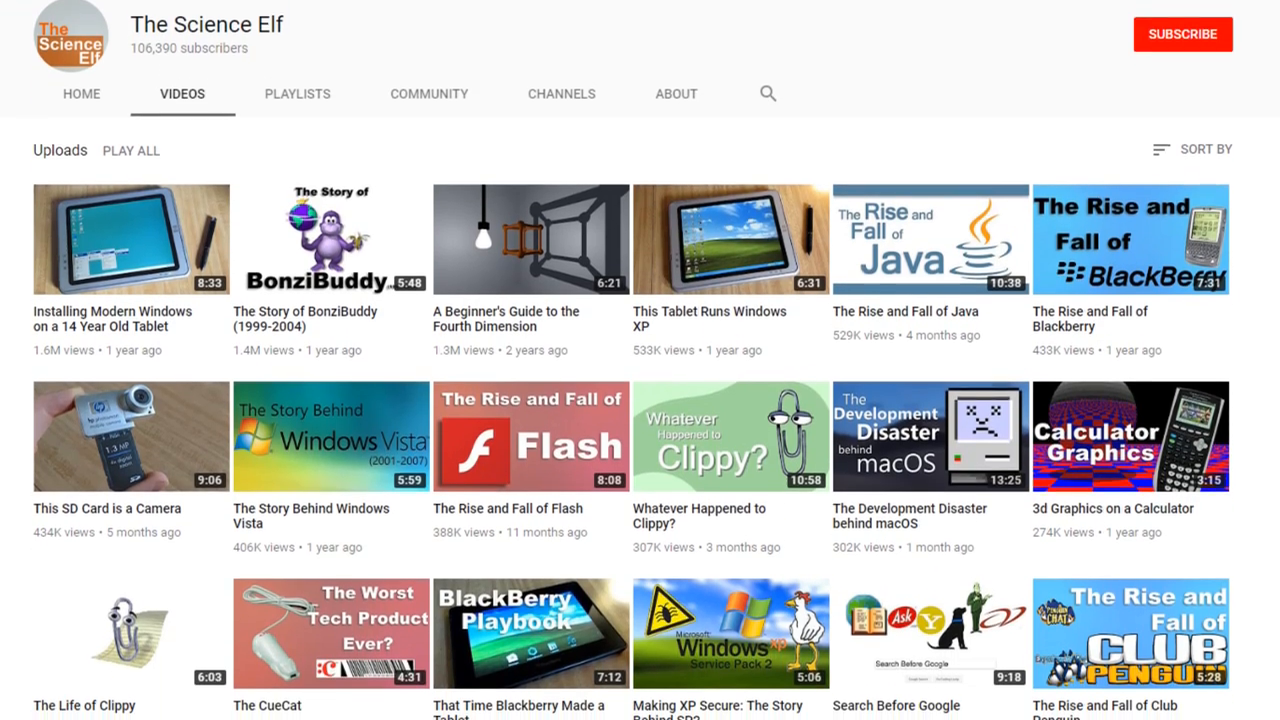
scroll("down", 3)
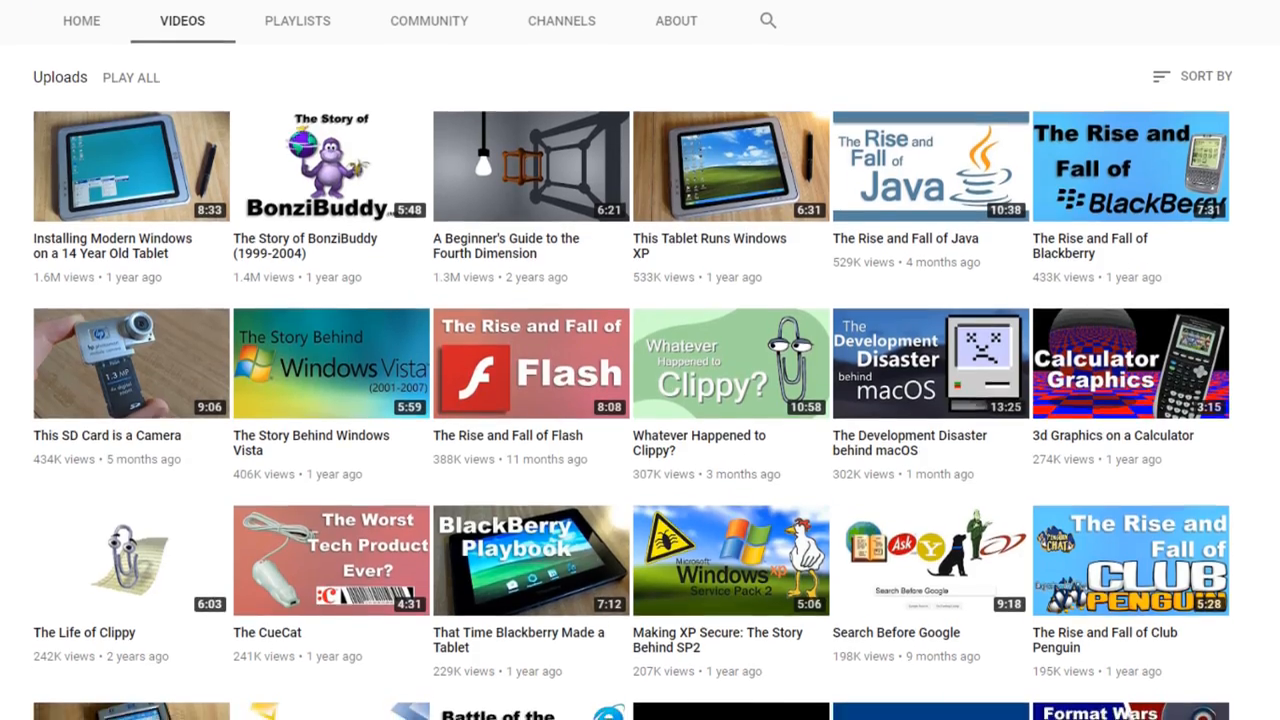